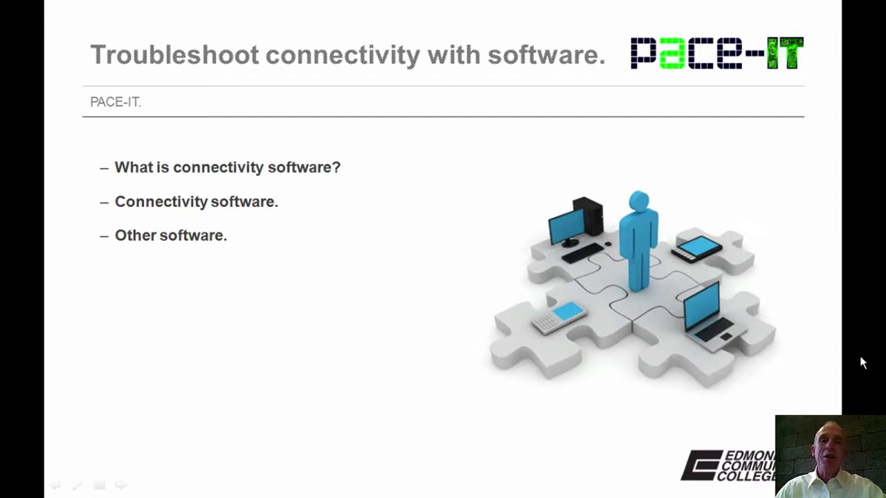
# - Advance from the agenda slide to the 'Connectivity software' command-prompt utilities slide
pyautogui.press('Right')
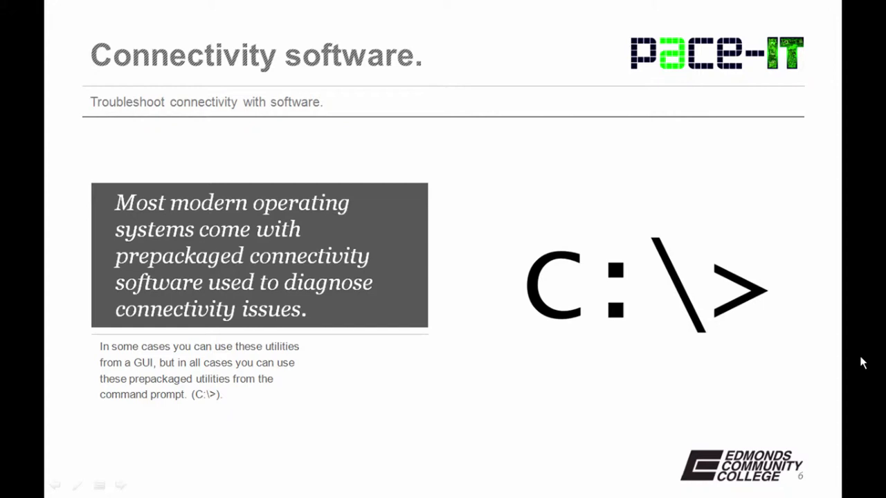
# - Advance from slide 6 to the ping and tracert/traceroute slide
pyautogui.press('Right')
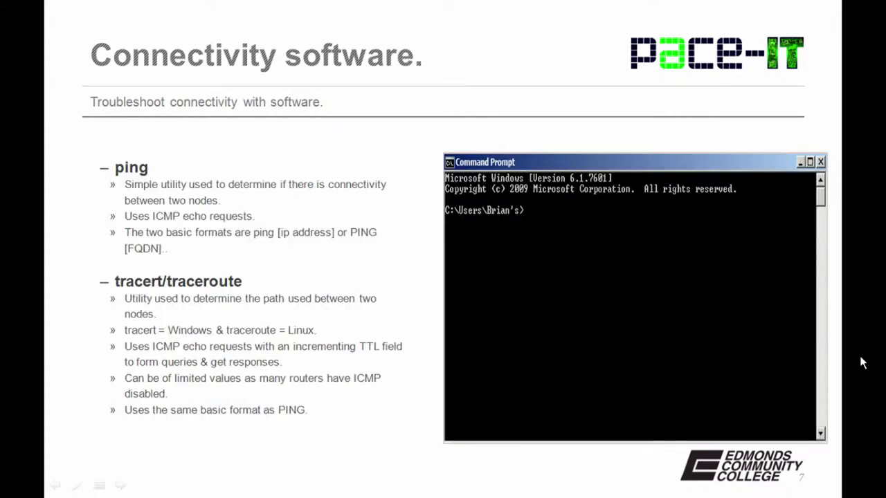
pyautogui.write('ping')
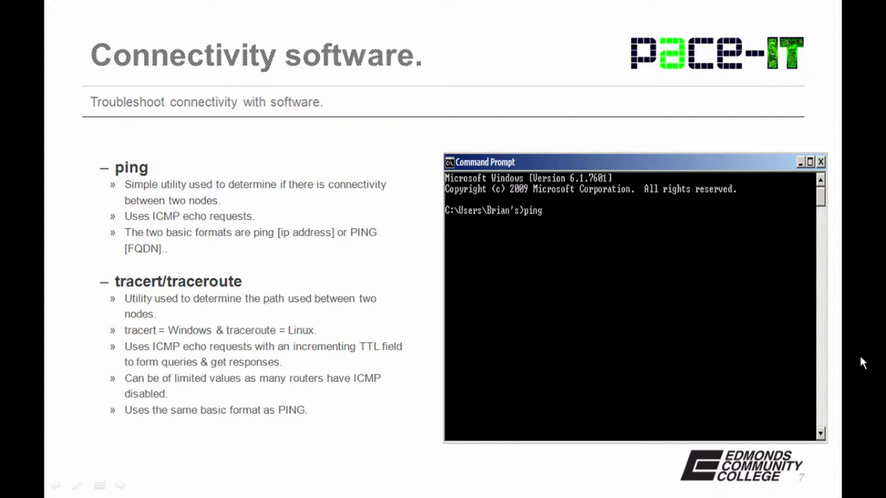
pyautogui.write('10.0.1.36')
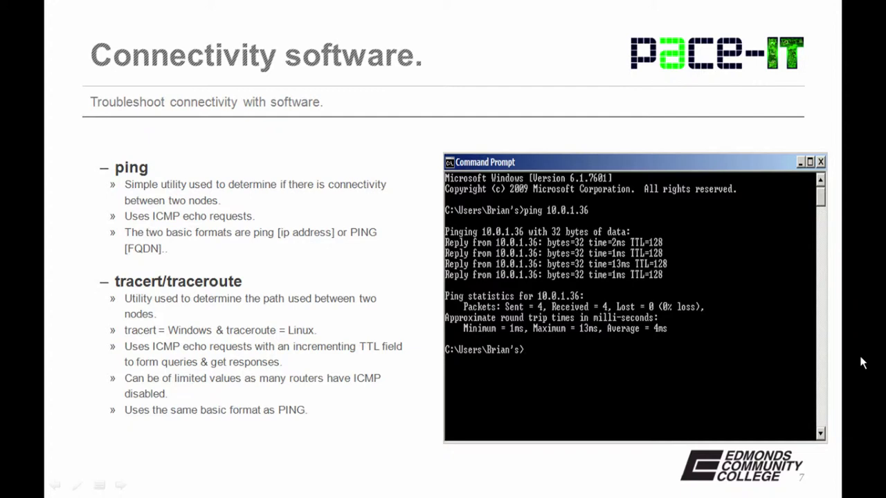
pyautogui.write('ping www.google.com')
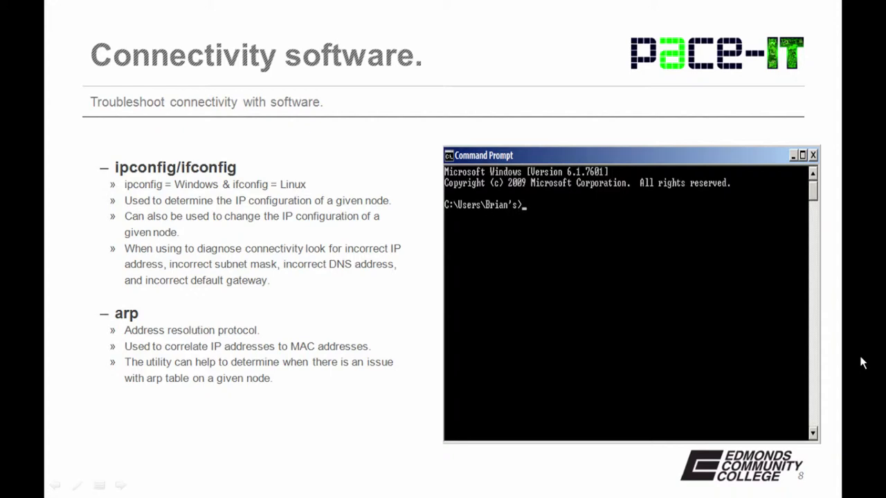
# - Run the ipconfig and arp -a demos, then advance to the nslookup, dig and route slide
pyautogui.write('i')
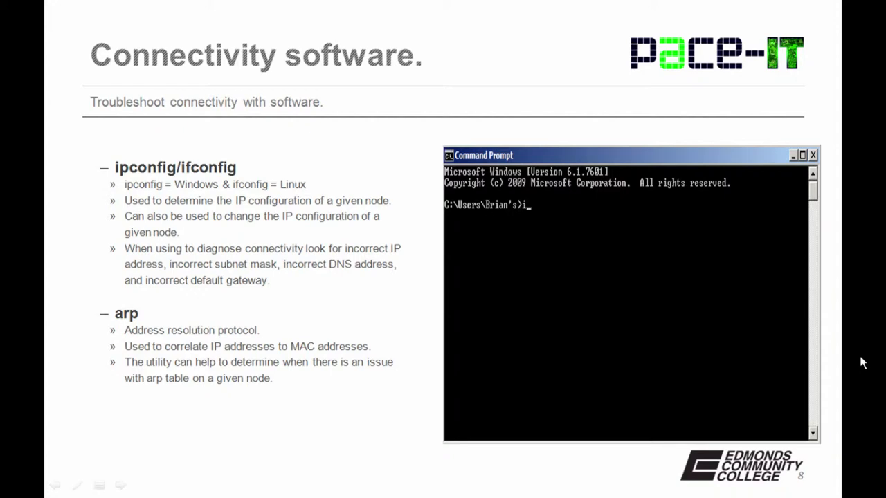
pyautogui.write('pconfig')
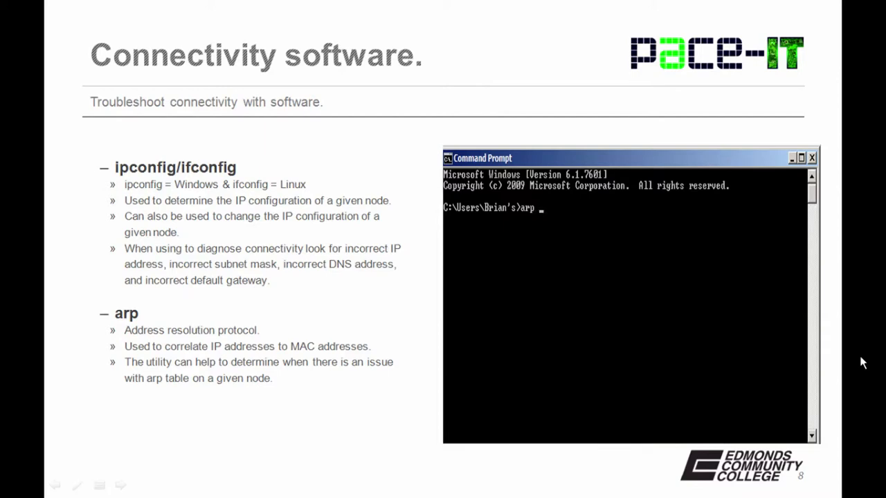
pyautogui.write('-a')
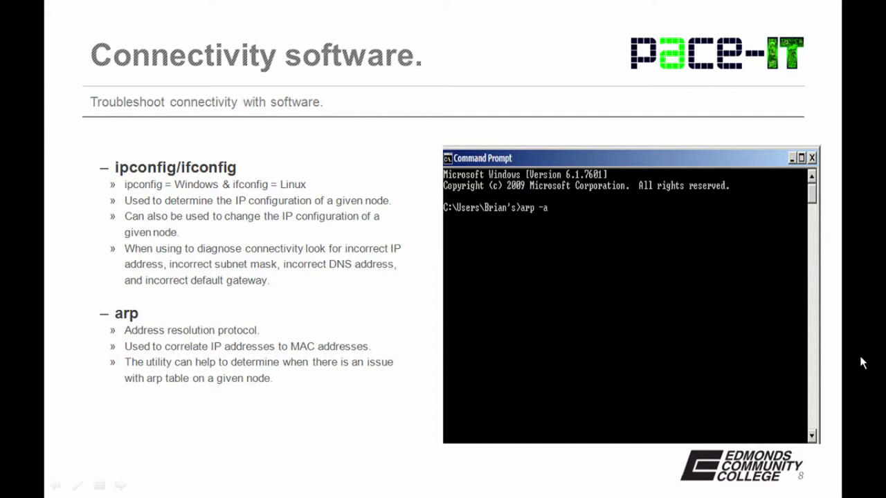
pyautogui.press('enter')
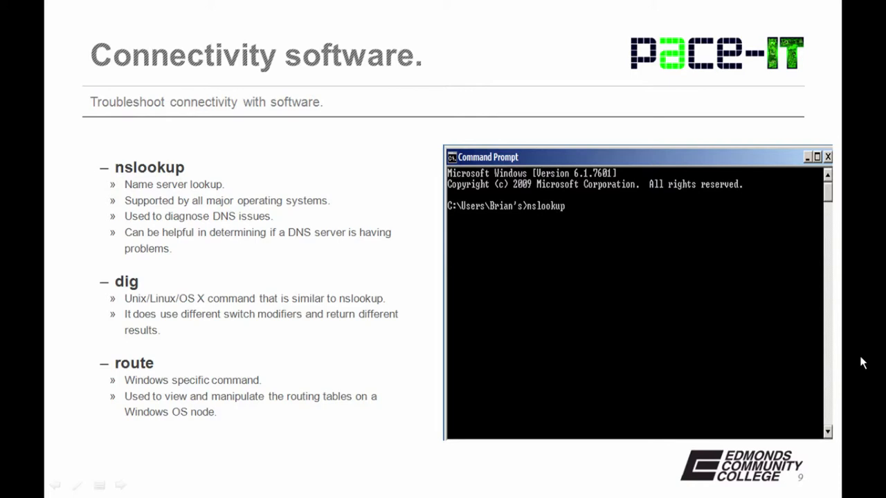
pyautogui.write('w')
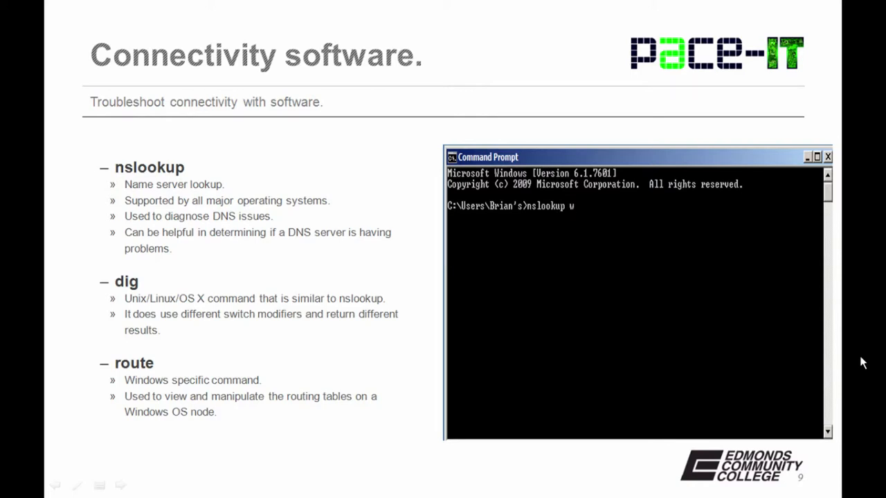
pyautogui.write('ww.g')
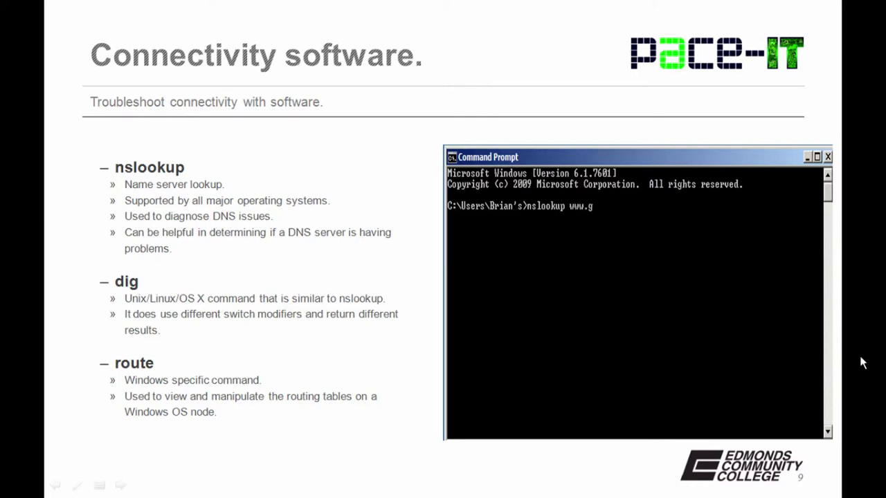
pyautogui.write('oogle')
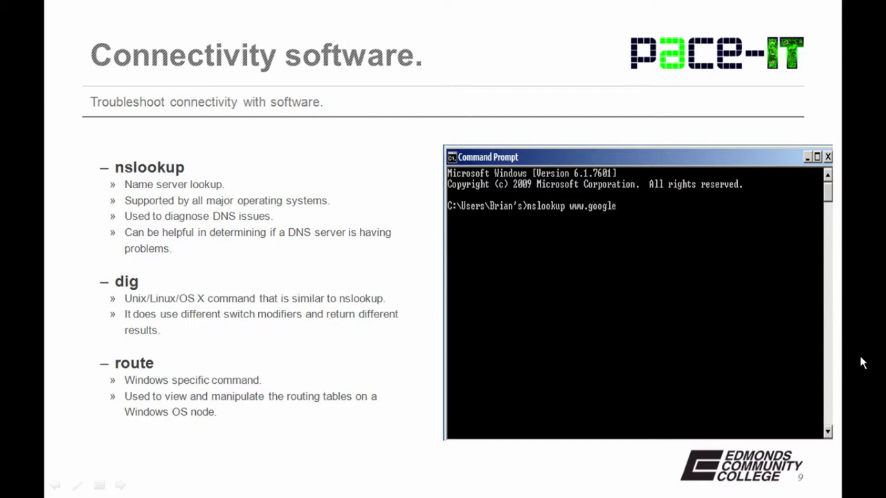
pyautogui.write('.co')
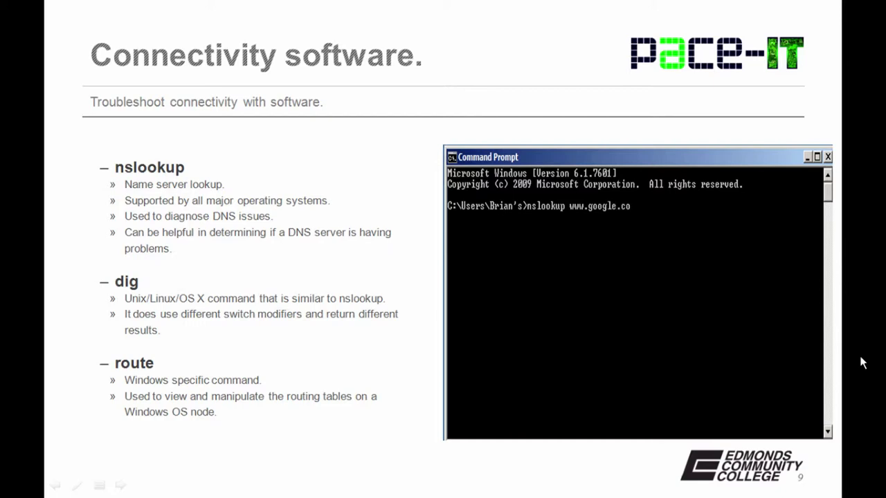
pyautogui.write('m')
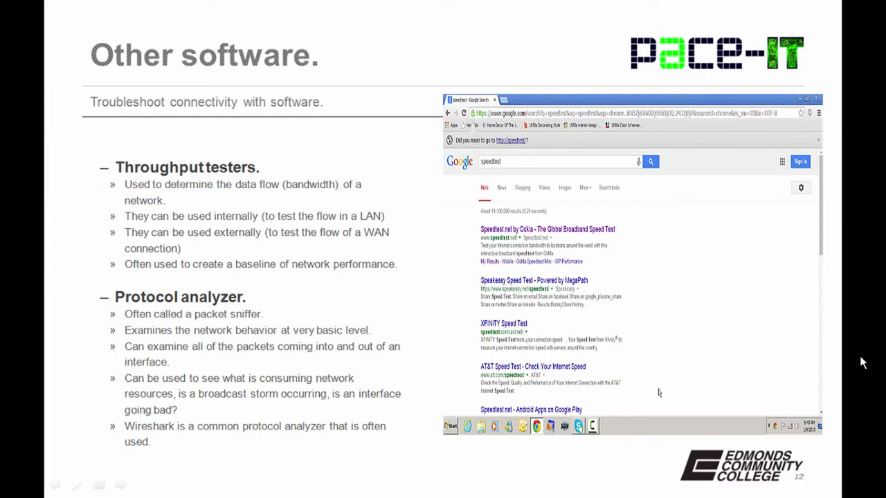
# - Play slide 12's speed test video through to the Windows desktop
pyautogui.click(546, 229)
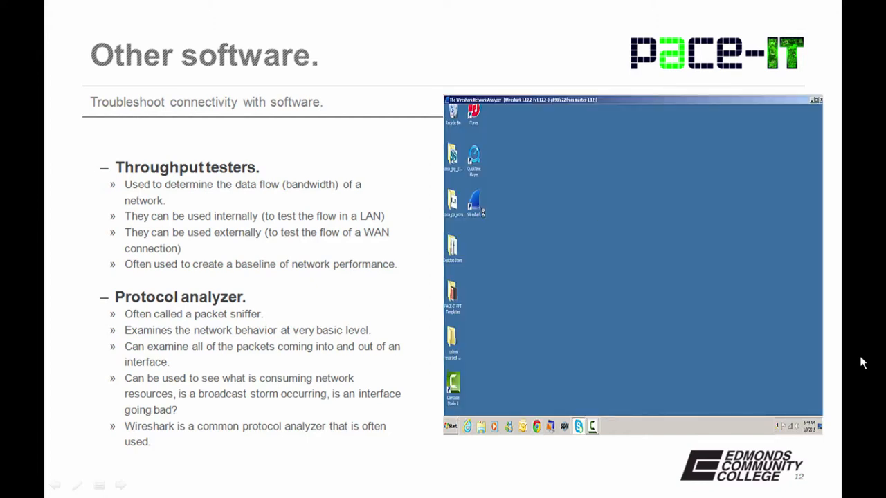
# - Play the Wireshark wireless packet capture demo, then advance to 'What was covered'
pyautogui.doubleClick(474, 201)
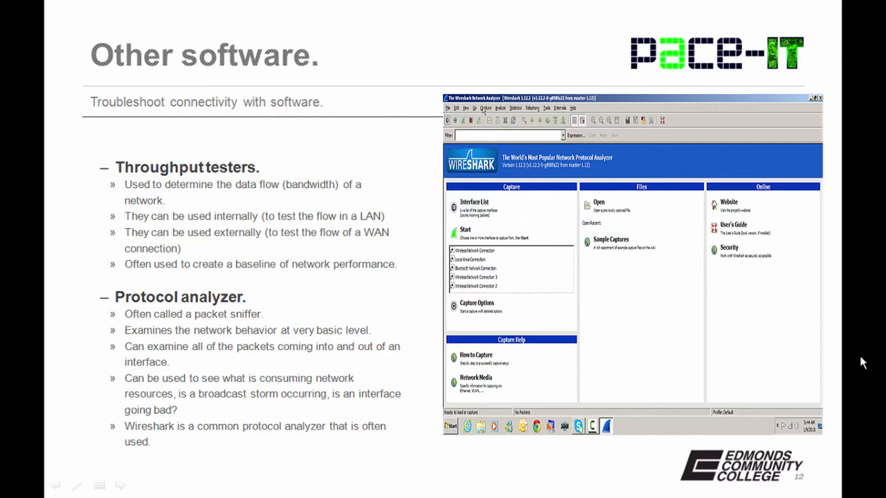
pyautogui.click(485, 108)
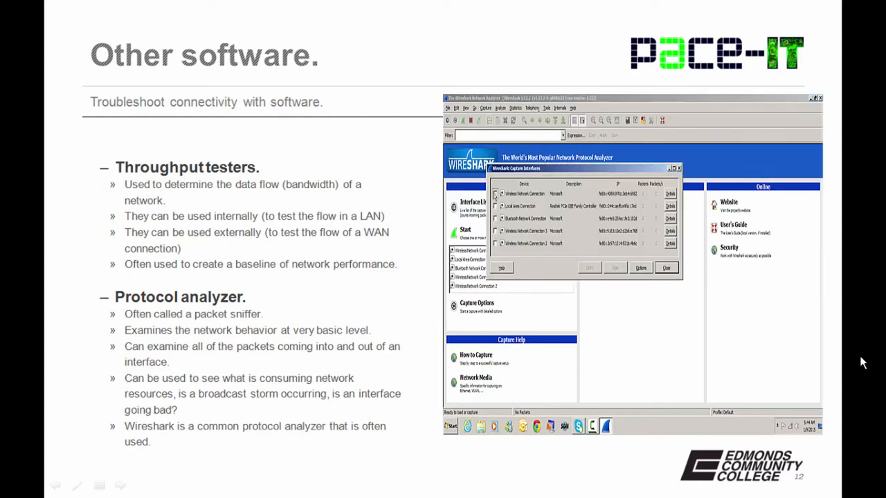
pyautogui.click(587, 268)
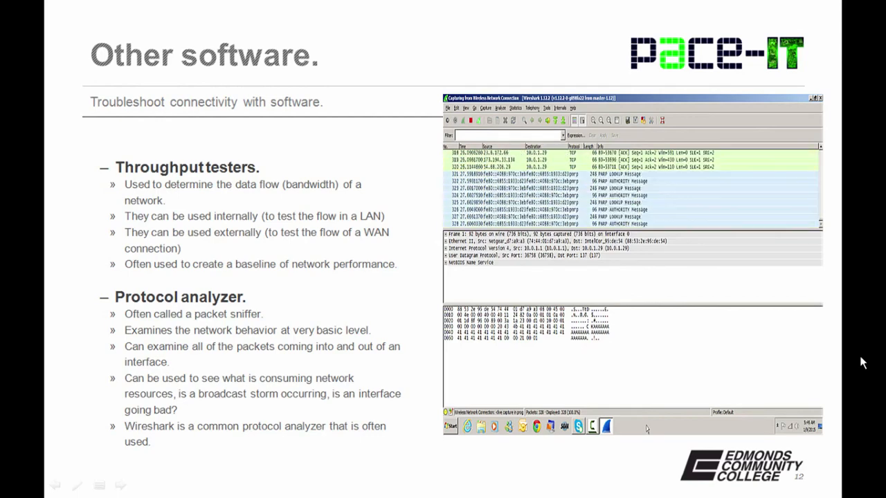
pyautogui.press('right')
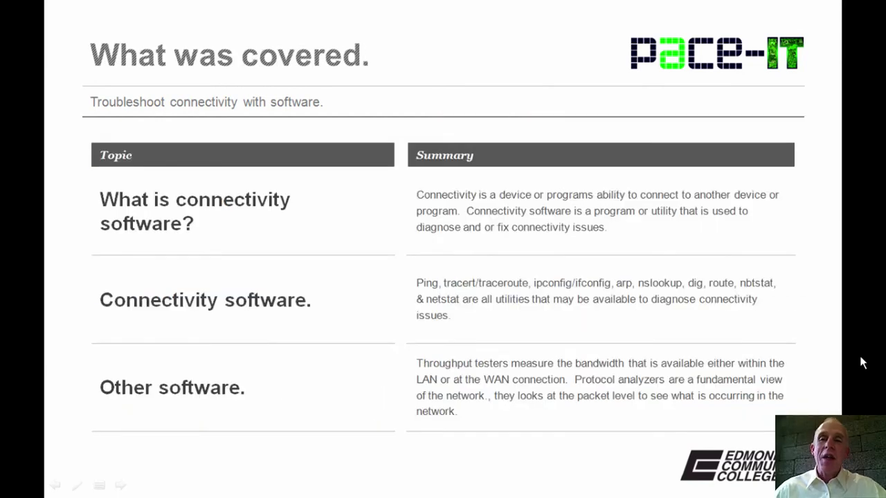